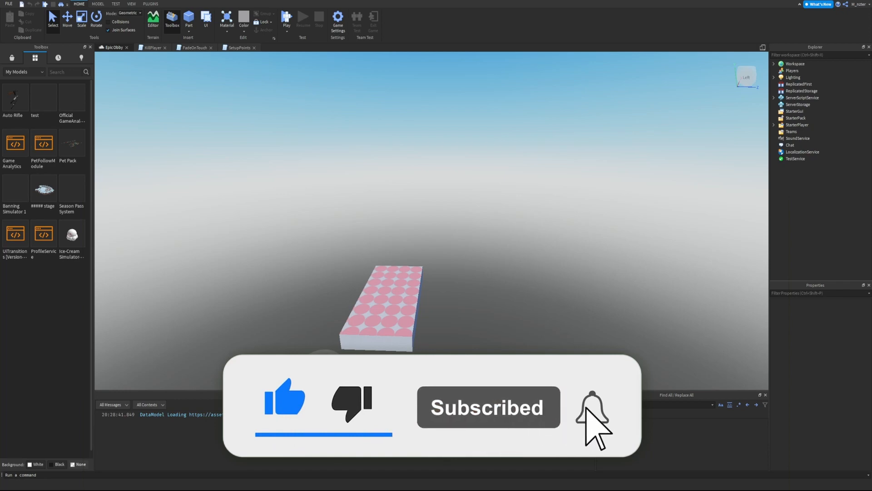
Bring up the Terrain Editor docked with the Sea Level tool and its 1024 by 1024 region box showing.
left_click(591, 405)
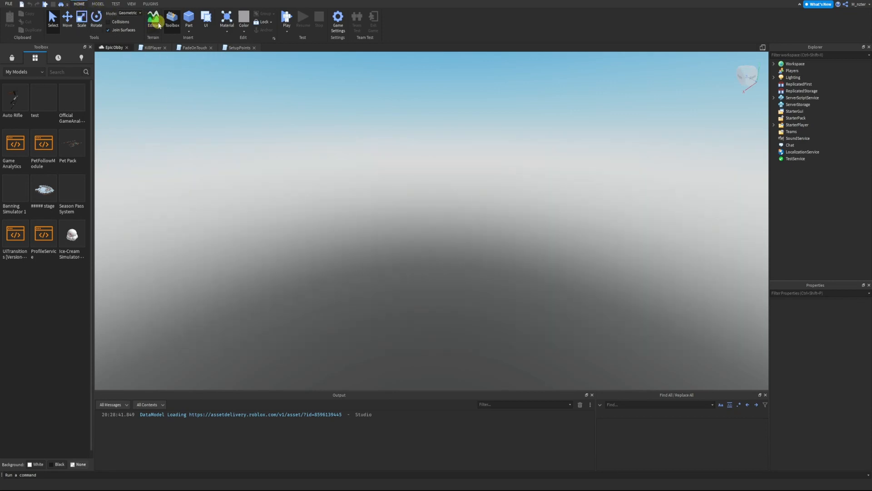
left_click(153, 21)
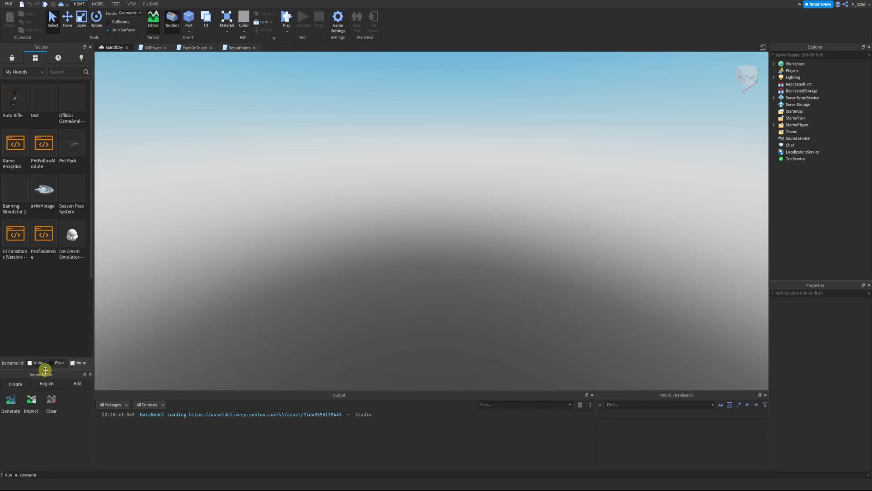
left_click_drag(45, 370, 64, 170)
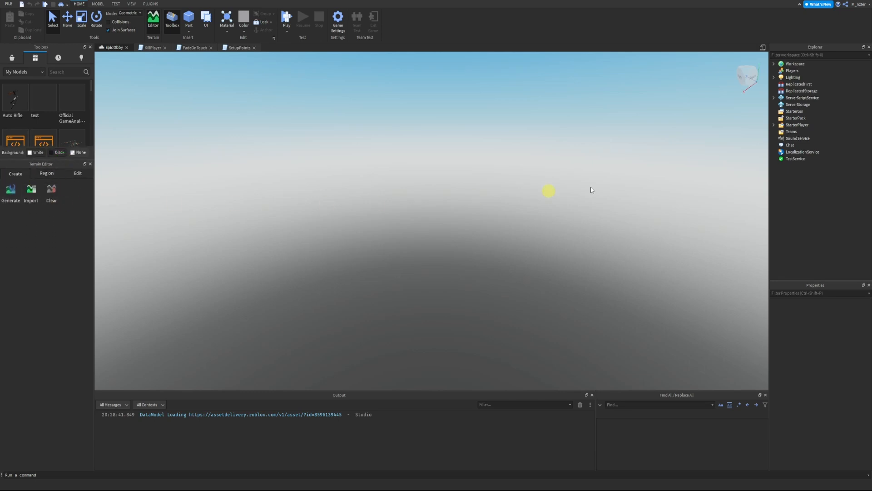
left_click(77, 173)
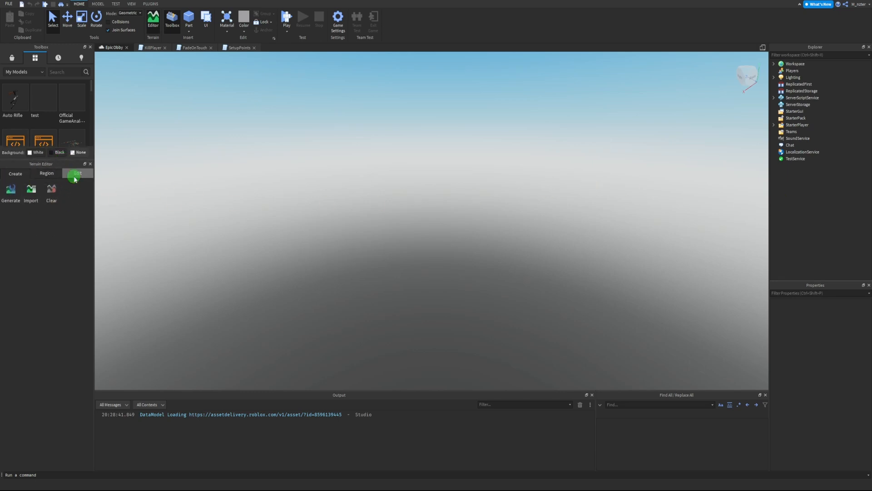
left_click(77, 173)
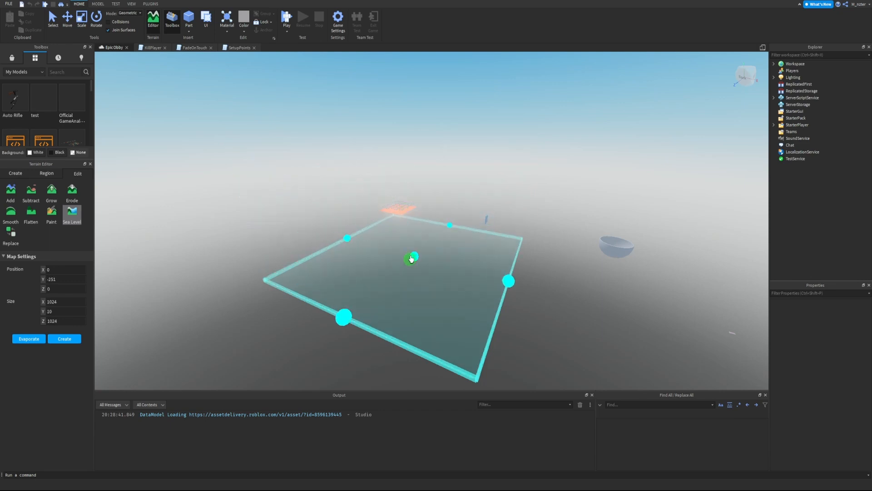
Create a 2000 by 2000 sea level of open water filling the workspace.
left_click_drag(412, 258, 473, 231)
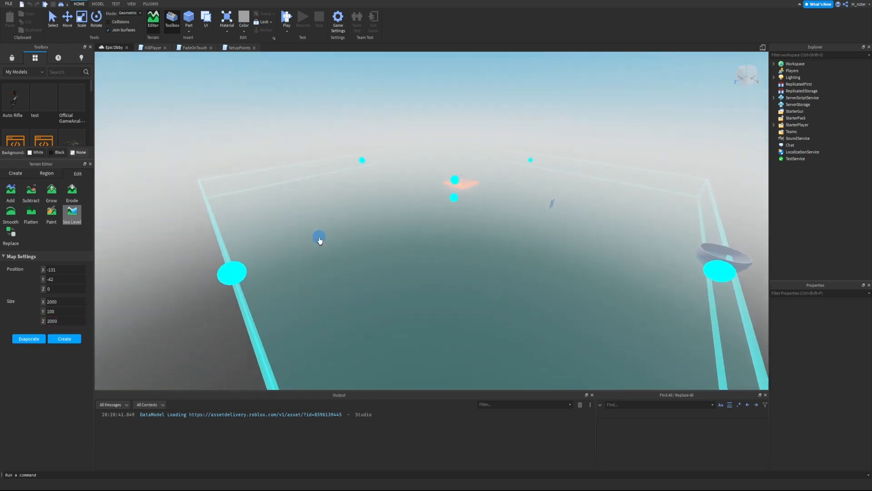
left_click(64, 338)
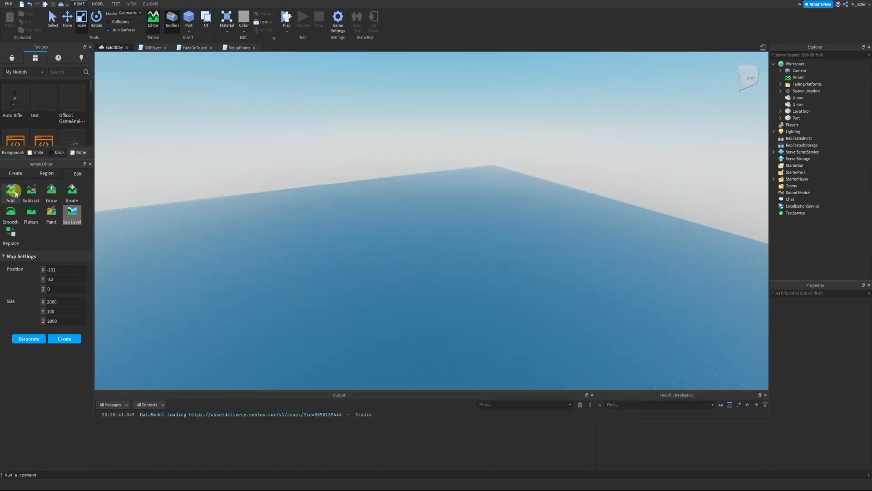
Add terrain onto the water to raise a small grassy island near the middle of the sea.
left_click(10, 190)
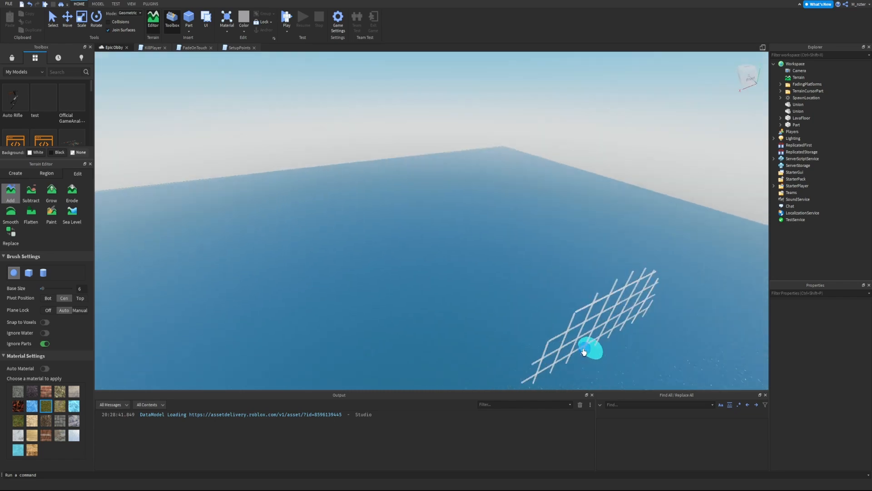
left_click_drag(584, 352, 394, 145)
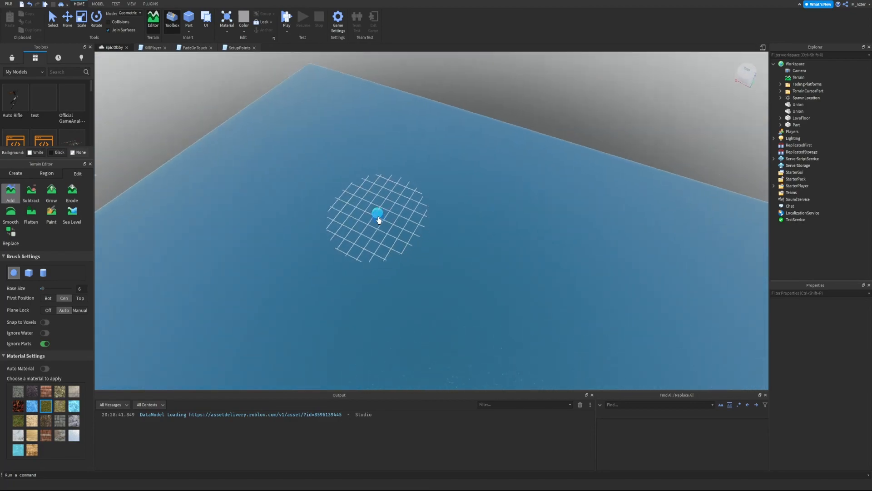
left_click_drag(377, 214, 507, 261)
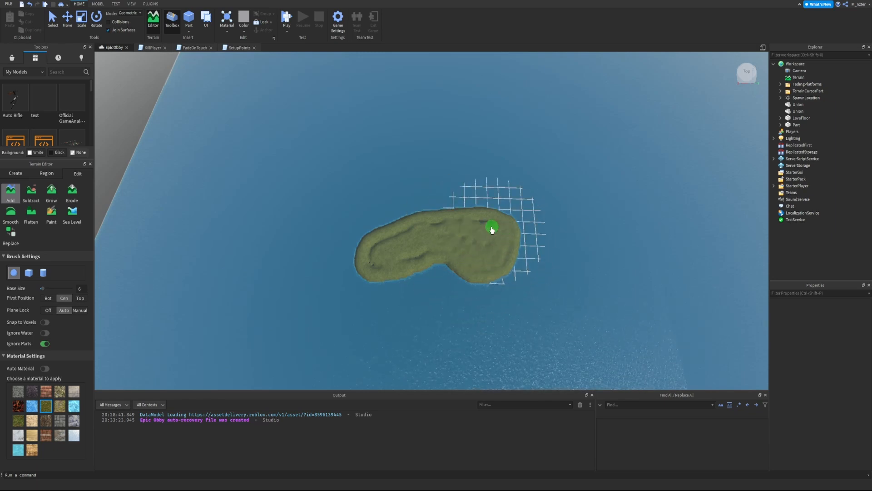
Extend the island with more land using the Add brush.
left_click_drag(491, 228, 376, 266)
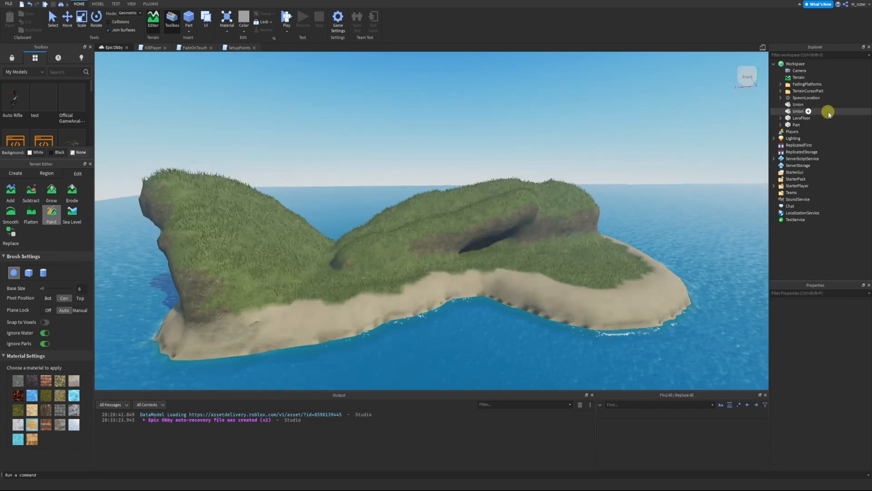
Show the Workspace's properties beside the finished beach-ringed island.
left_click(796, 64)
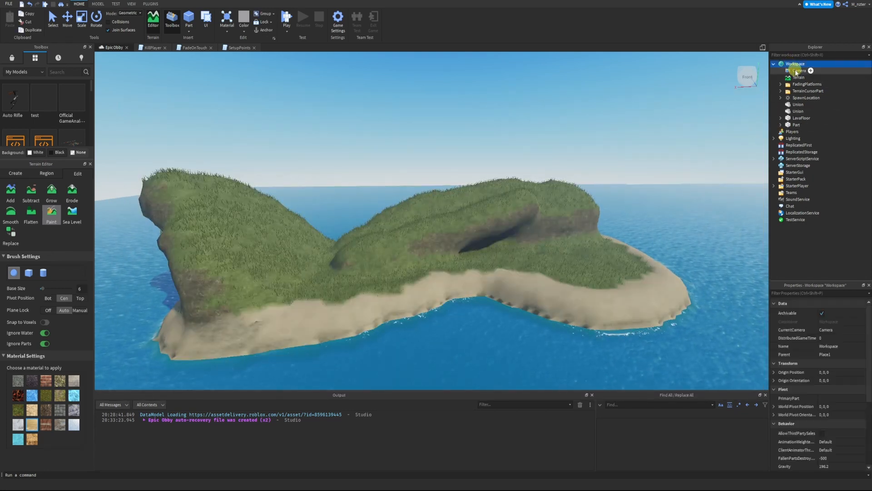
Filter the terrain properties by 'mat' to reach the MaterialColors list.
left_click(798, 77)
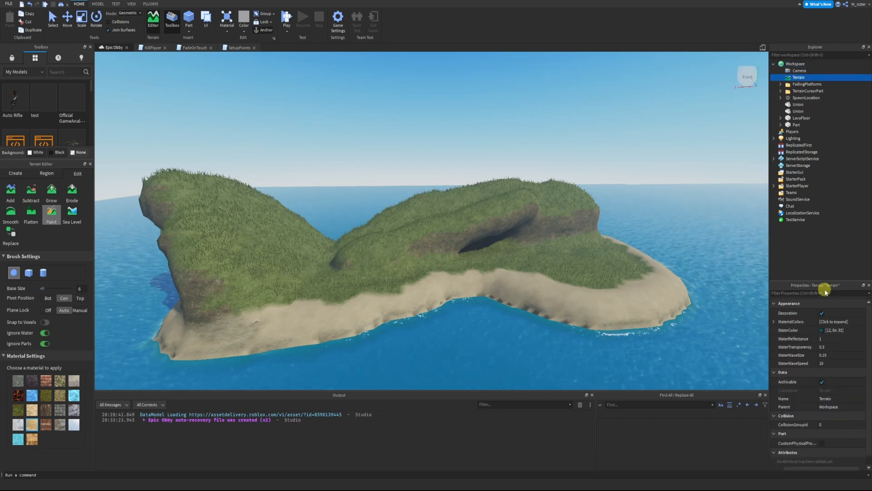
left_click(818, 293)
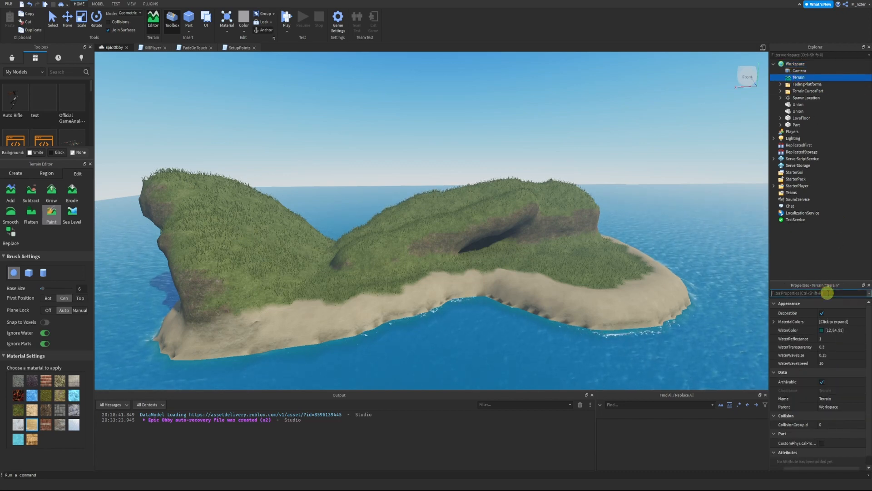
type("mat")
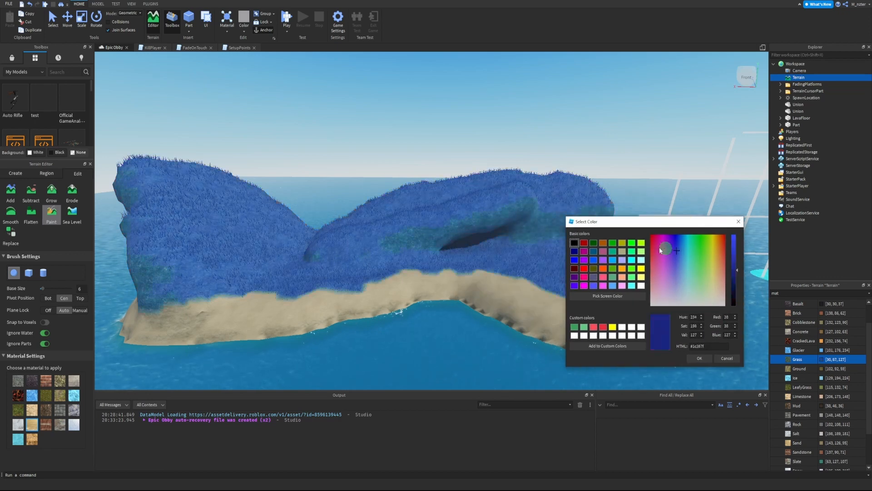
Try yellow-green, bright green and blue-violet shades, then settle on a vivid blue for Grass.
left_click_drag(736, 251, 736, 266)
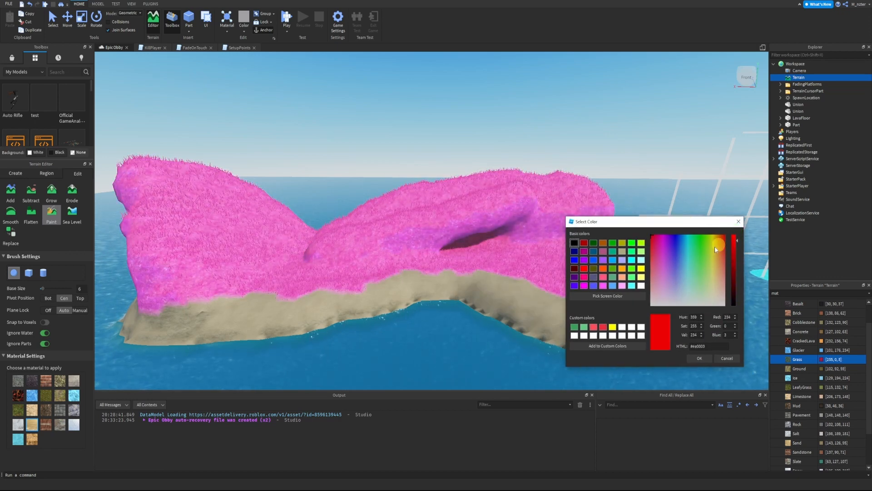
left_click(706, 254)
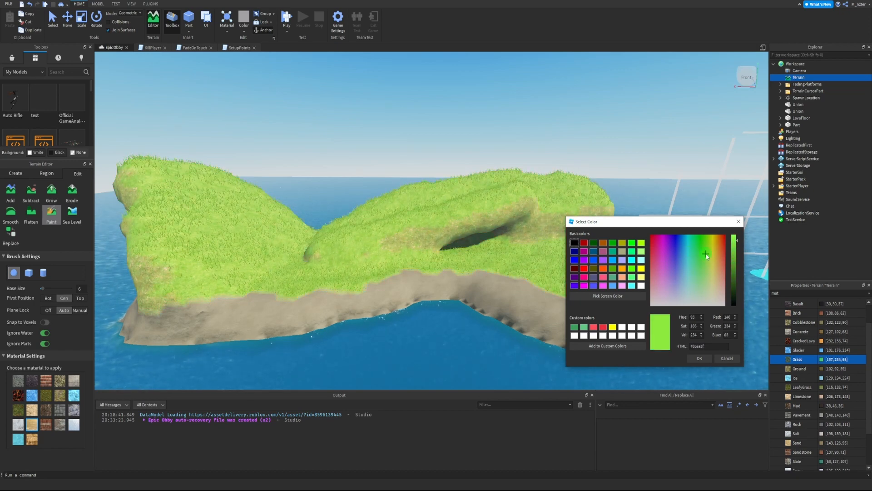
left_click(698, 243)
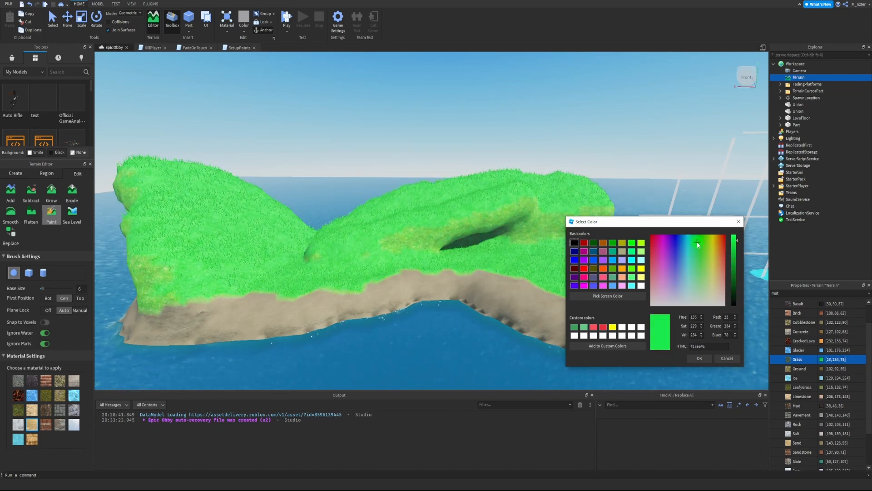
left_click(673, 249)
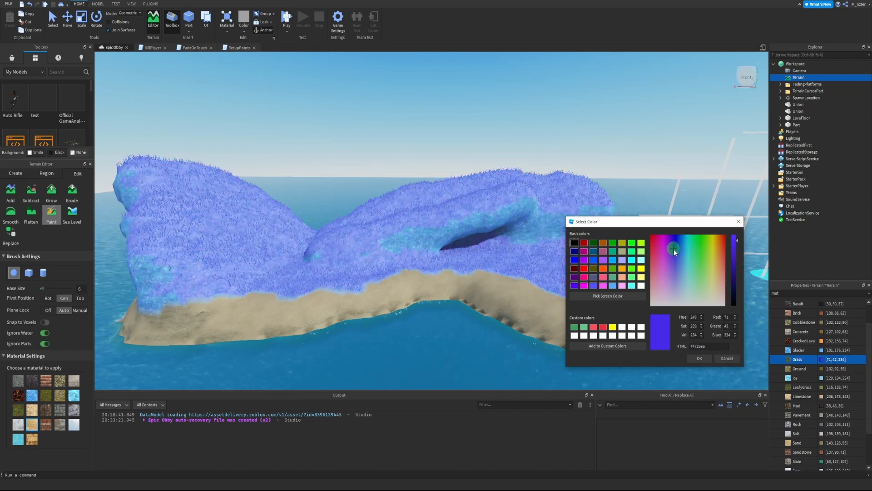
left_click(687, 255)
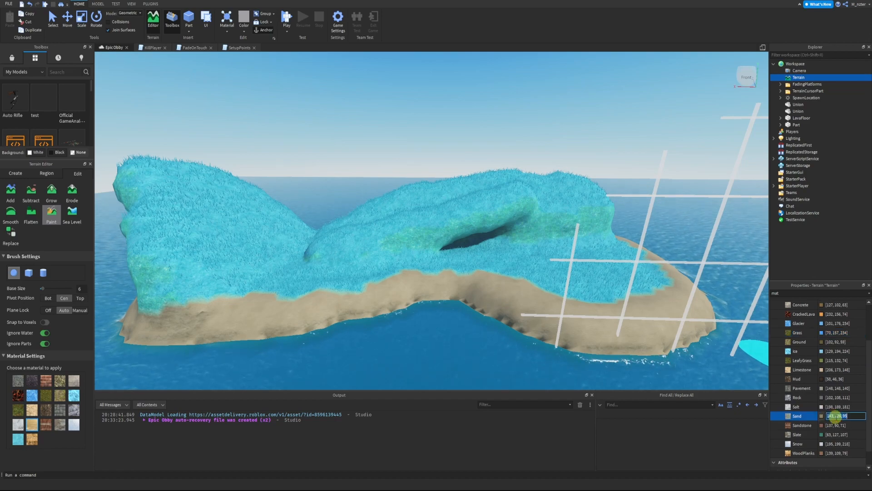
Recolour the Sand material to a bright green.
left_click(837, 415)
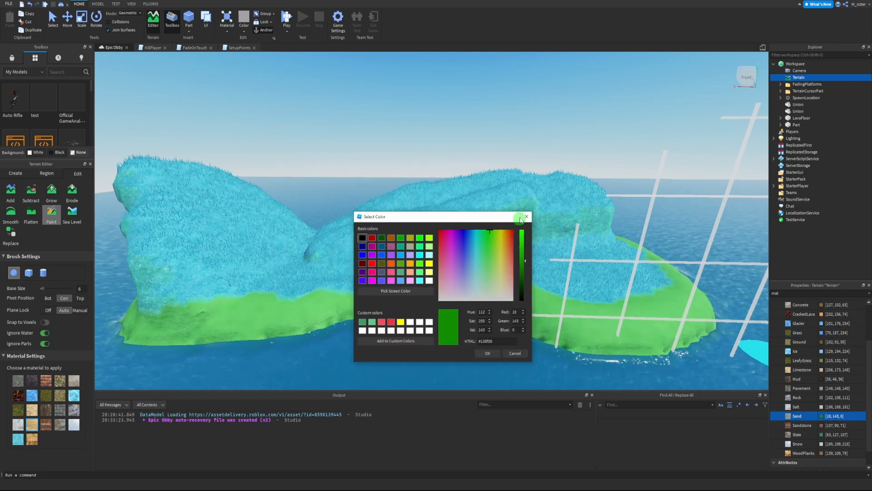
left_click(486, 353)
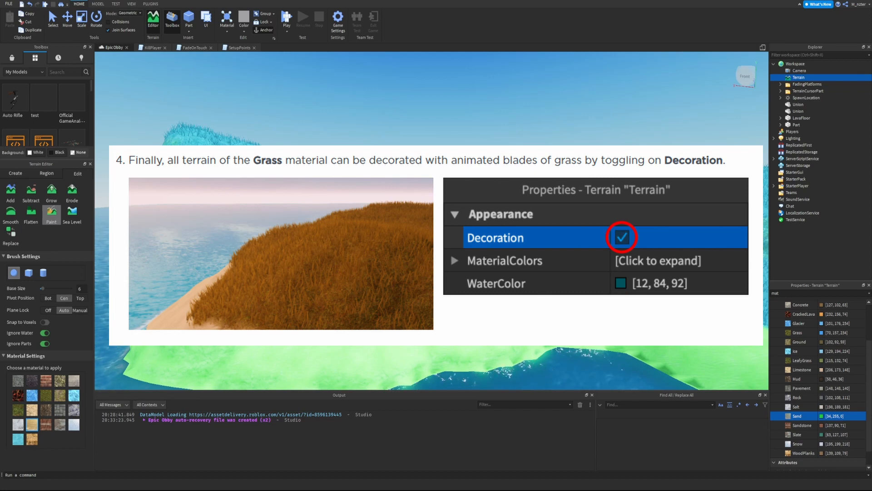
Uncheck Decoration so the animated grass blades disappear from the hills.
left_click(621, 237)
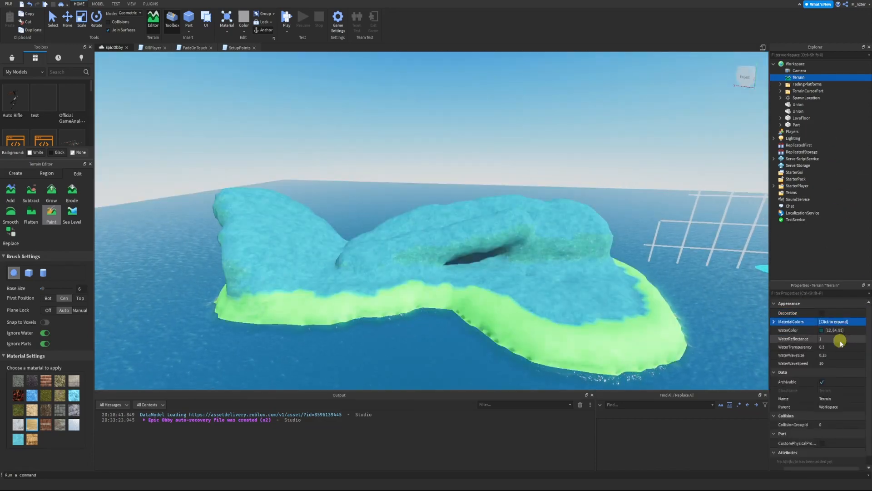
Begin editing the terrain's water settings toward transparency 1, wave size 0.1, speed 100.
left_click(828, 339)
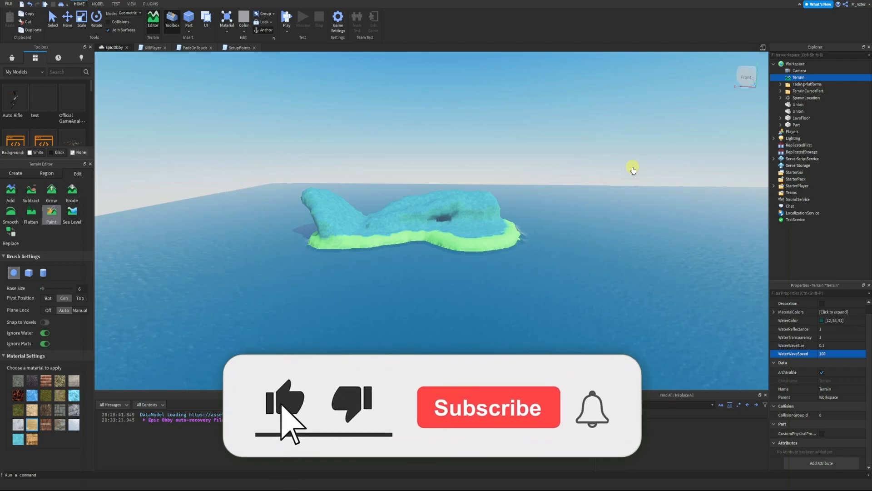
left_click(487, 407)
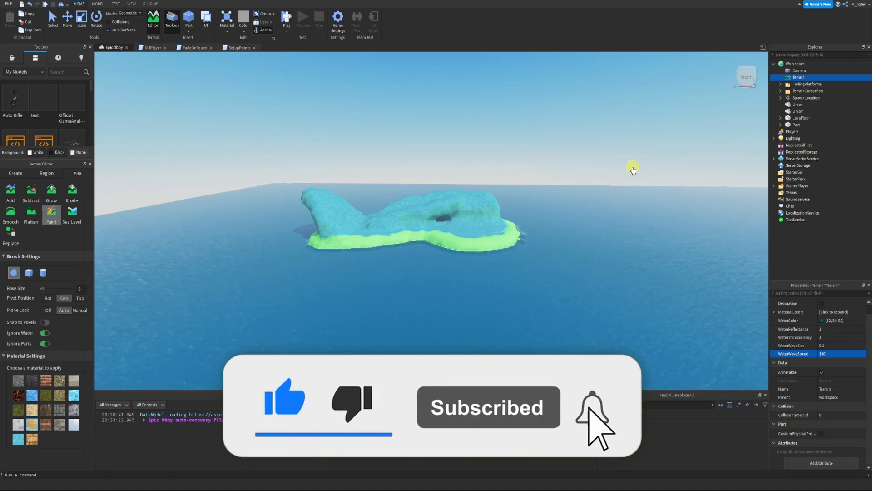